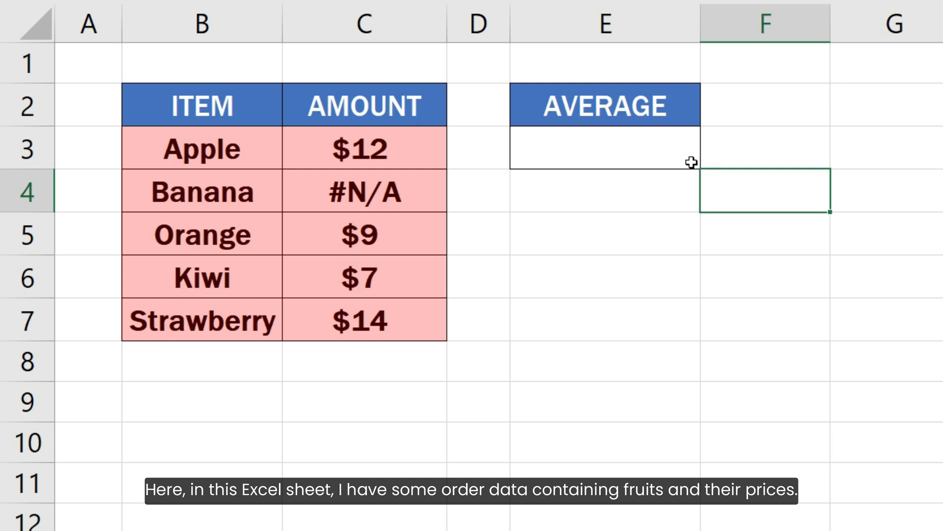
Step: Enter =AVERAGE(C3:C7) in E3, which fails because of the #N/A amount
{"action": "type", "text": "=A"}
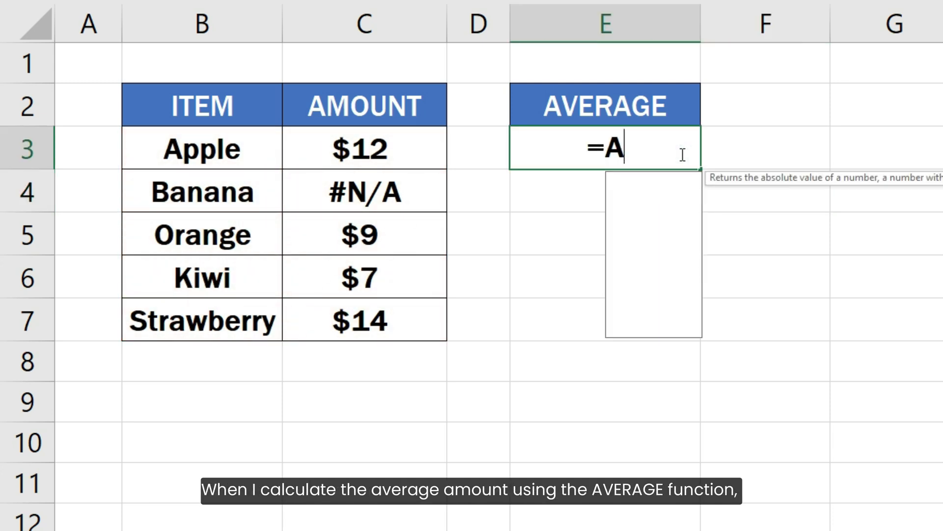
{"action": "left_click_drag", "start_coordinate": [360, 148], "coordinate": [361, 319]}
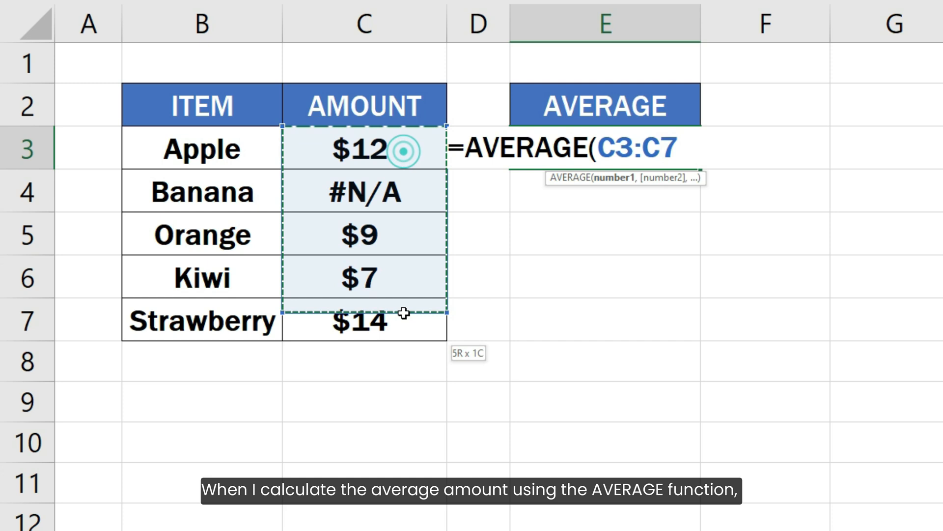
{"action": "key", "text": "Enter"}
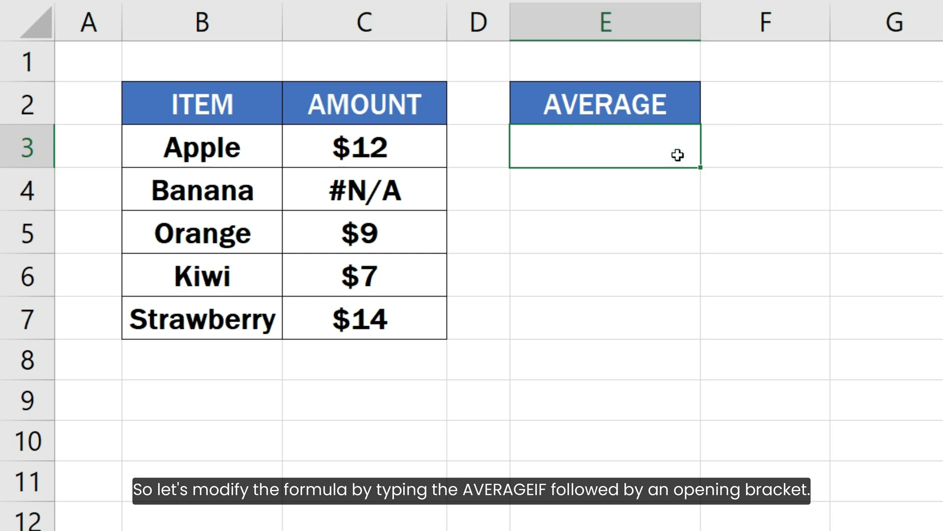
Step: Enter =AVERAGEIF(C3:C7,"<>#N/A") in E3 to average while skipping #N/A
{"action": "type", "text": "=AVERAGEIF("}
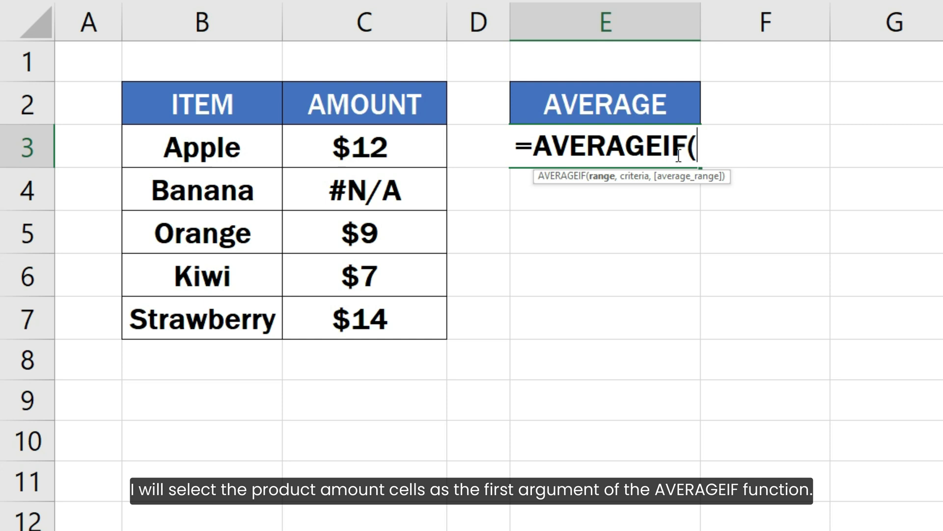
{"action": "left_click_drag", "start_coordinate": [363, 146], "coordinate": [364, 318]}
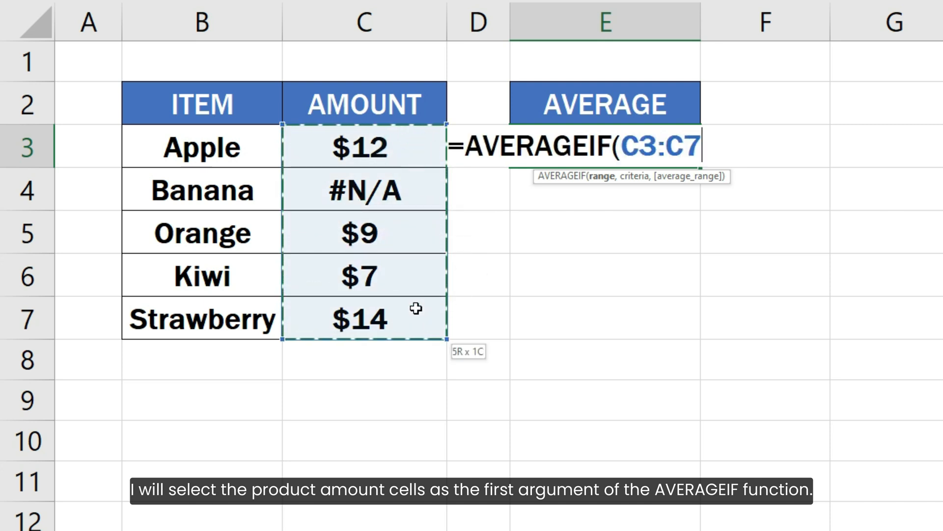
{"action": "type", "text": ","}
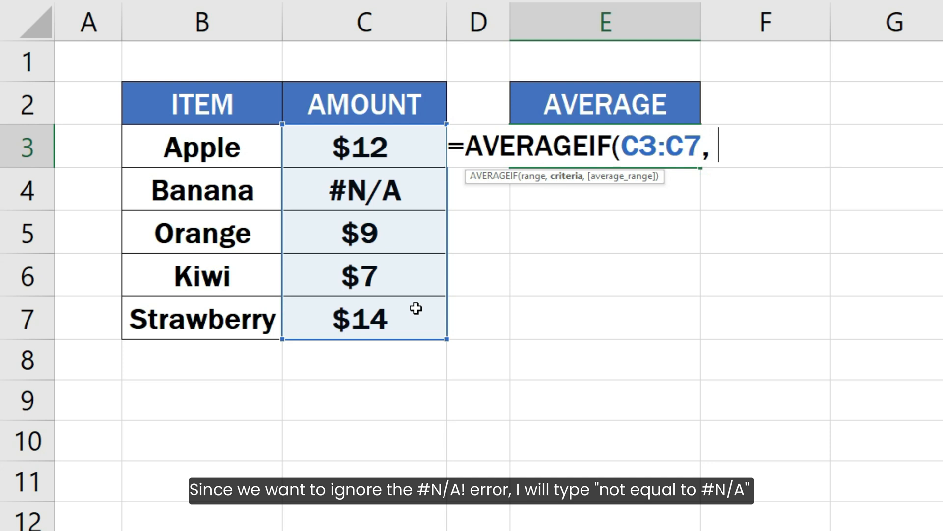
{"action": "type", "text": "\"<>"}
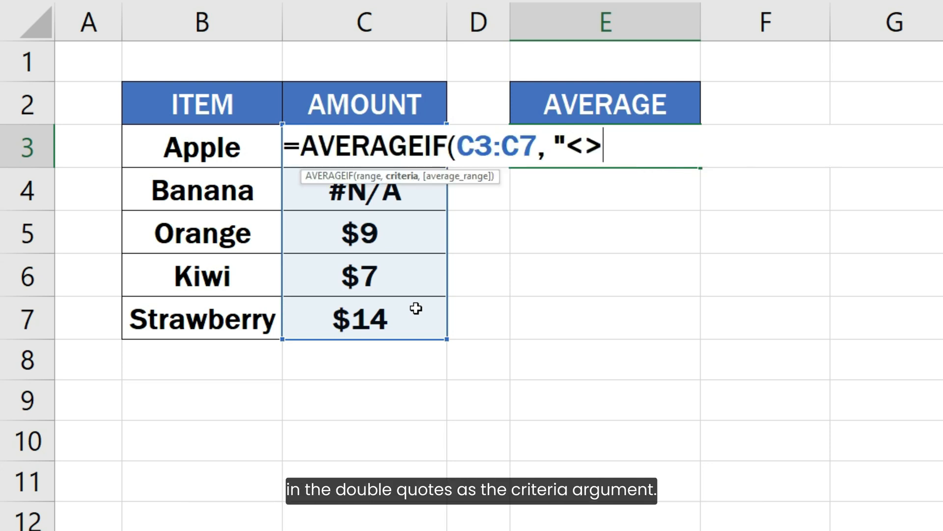
{"action": "type", "text": "#N/"}
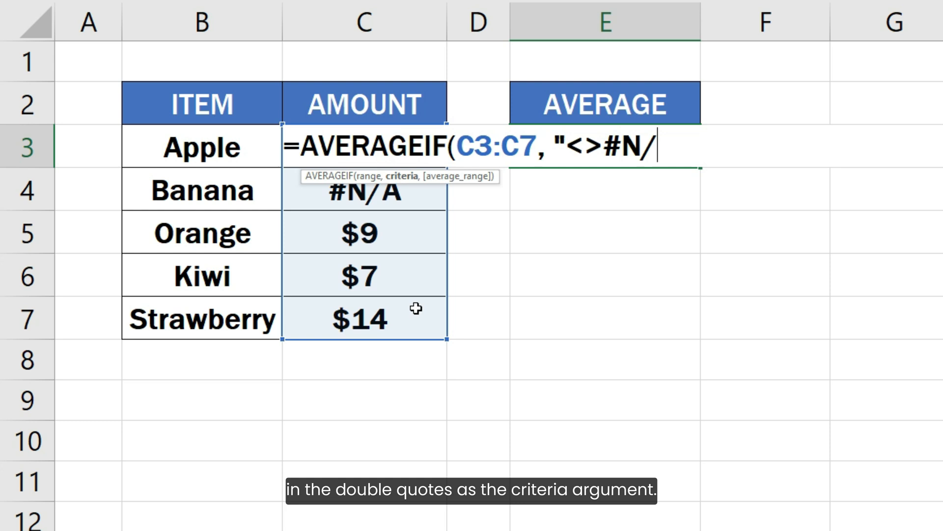
{"action": "type", "text": "A\""}
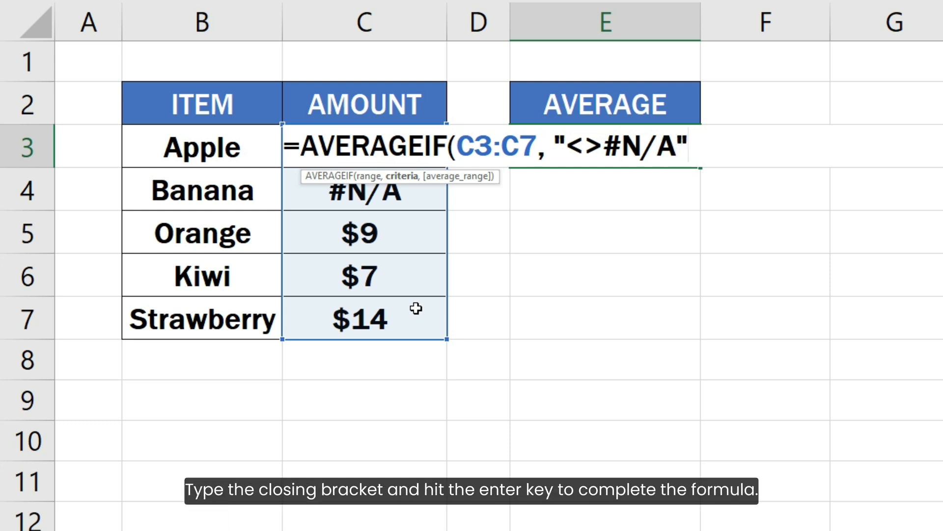
{"action": "type", "text": ")"}
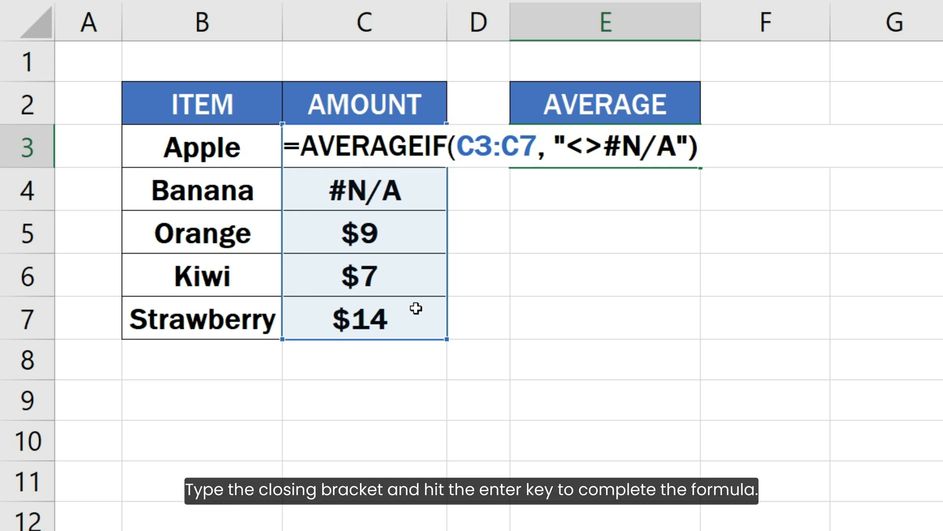
{"action": "key", "text": "enter"}
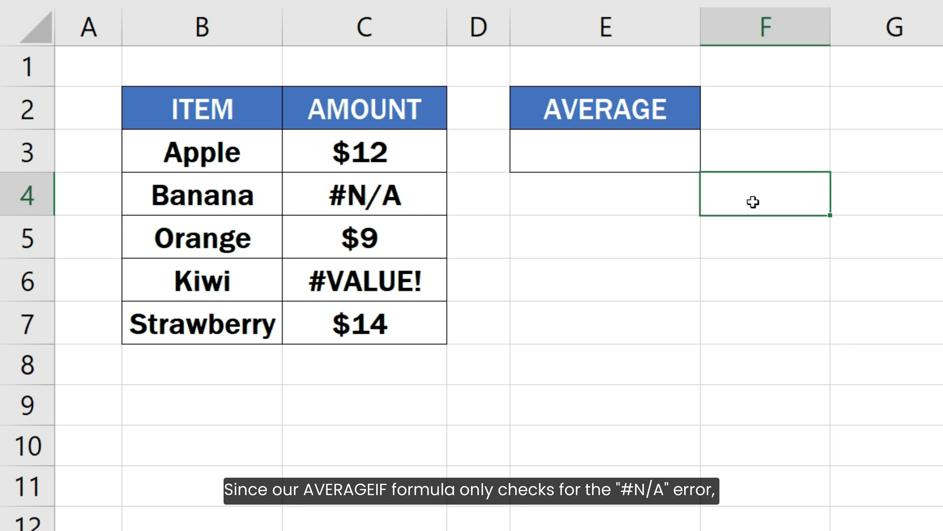
Step: Retype =AVERAGEIF(C3:C7,"<>#N/A") in E3 now that Kiwi shows #VALUE!
{"action": "type", "text": "=AVERAGEIF(C3:C7, \"<>"}
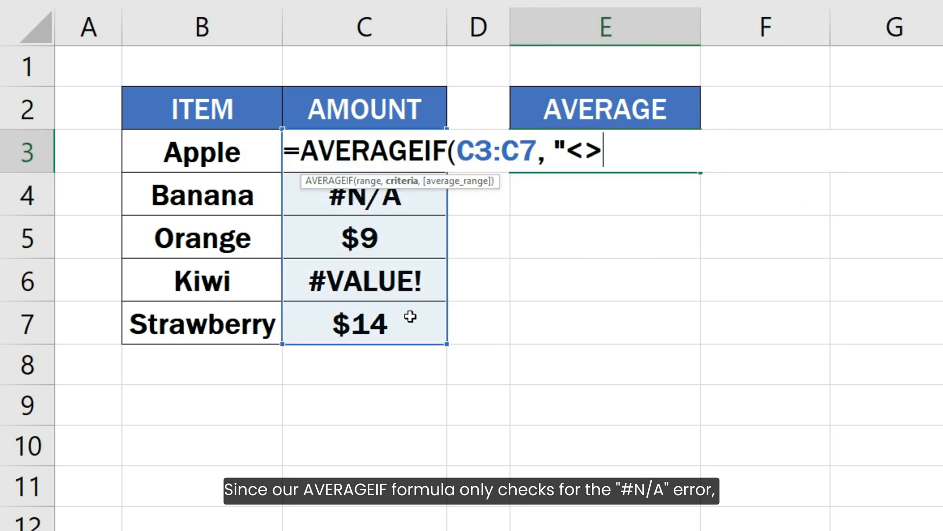
{"action": "type", "text": "#N/A\""}
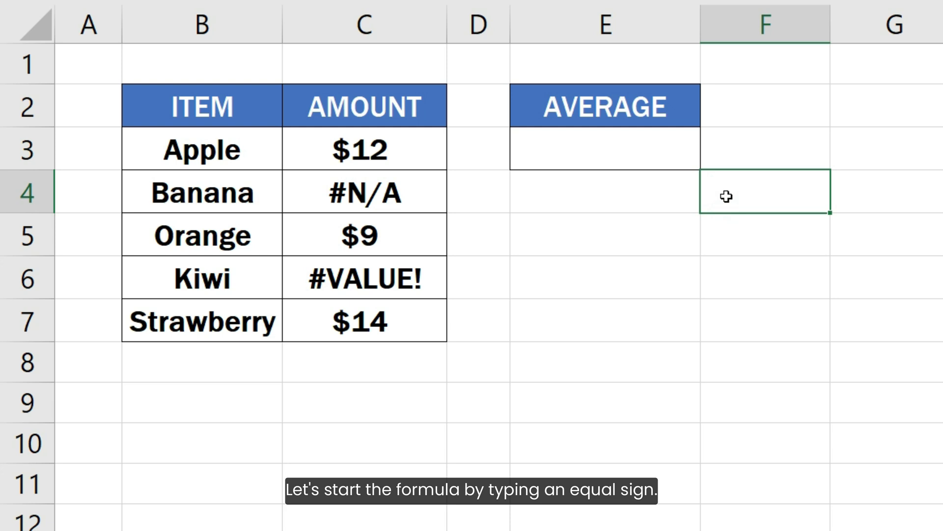
Step: Draft =AVERAGE( IFERROR(C3:C7, "") ) in E3, leaving it unconfirmed
{"action": "type", "text": "="}
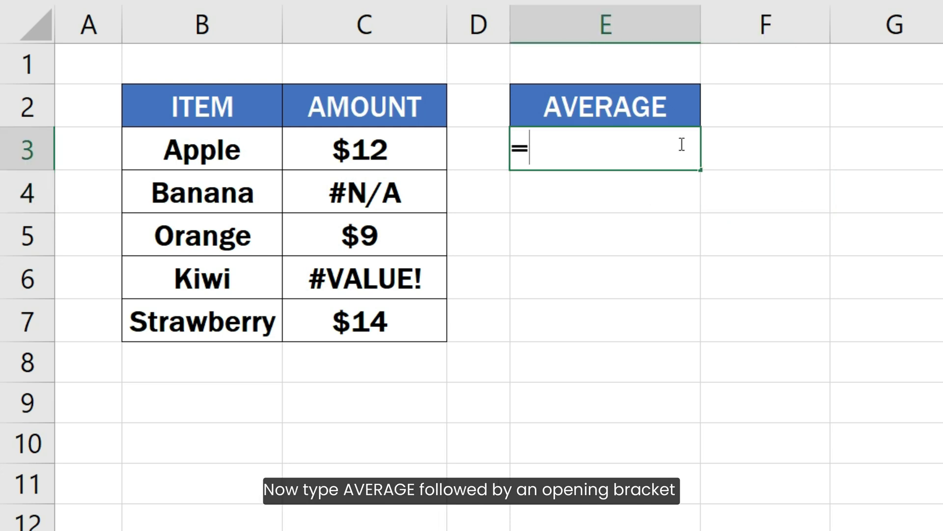
{"action": "type", "text": "AVERAG"}
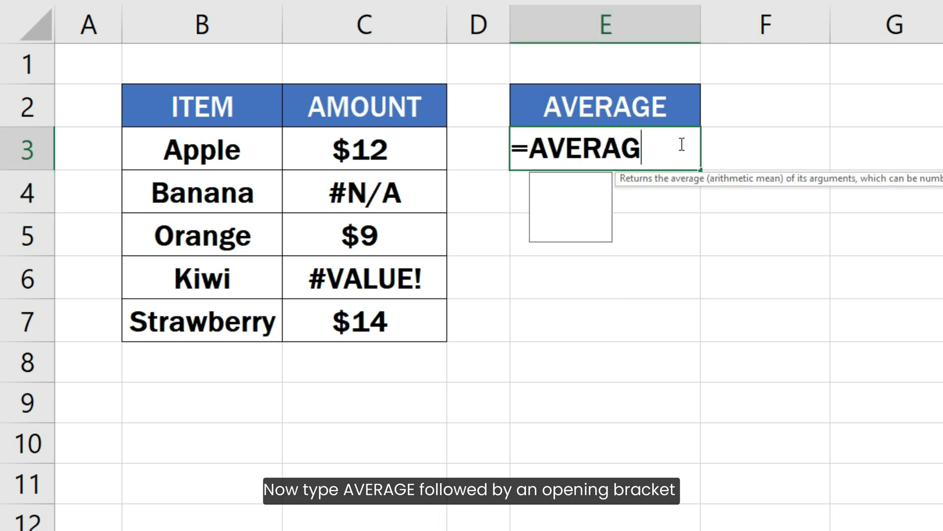
{"action": "type", "text": "E("}
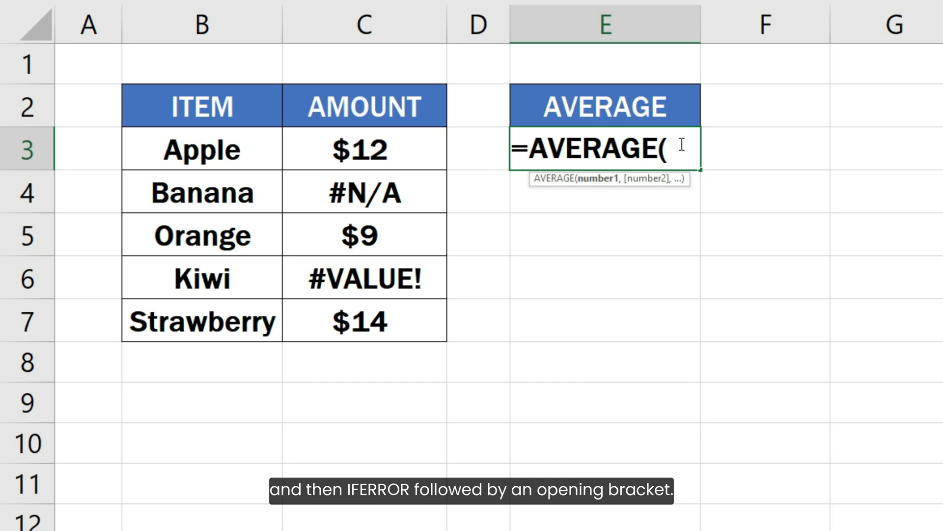
{"action": "type", "text": "IFERROR("}
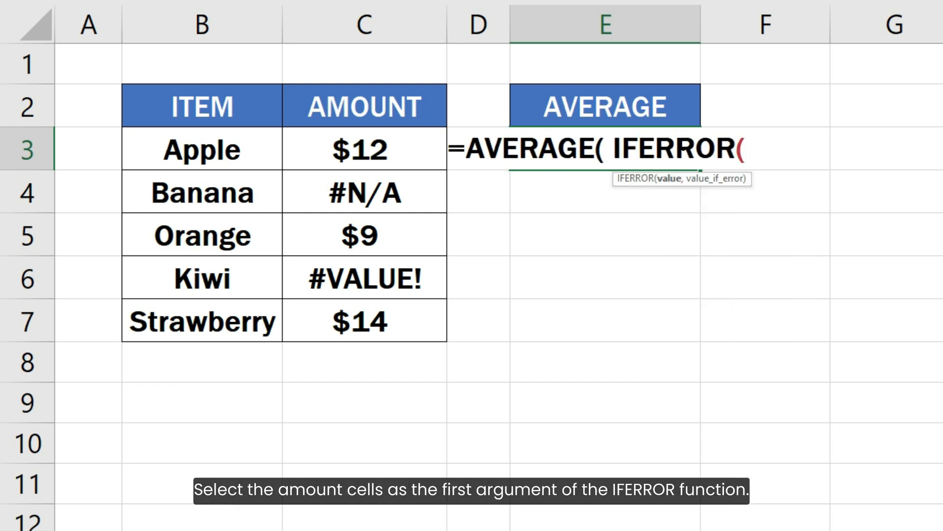
{"action": "left_click", "coordinate": [363, 150]}
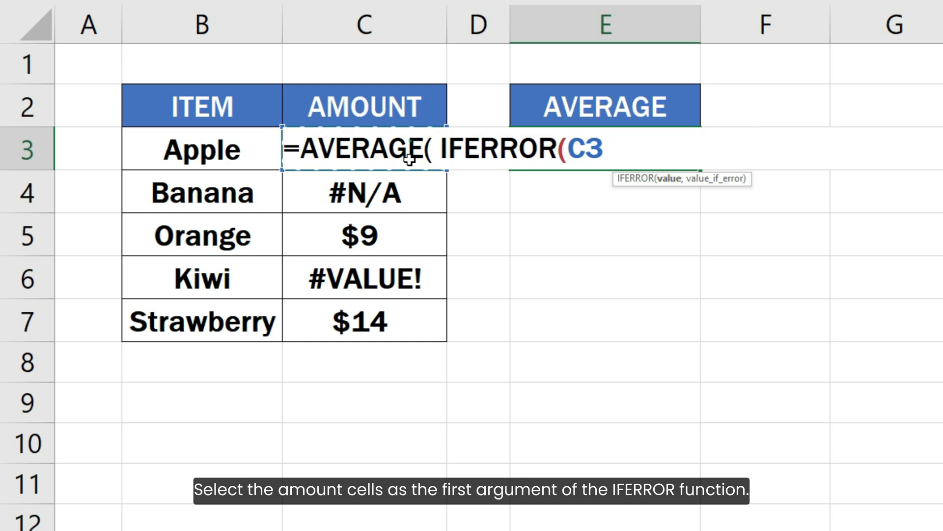
{"action": "left_click_drag", "start_coordinate": [364, 149], "coordinate": [363, 321]}
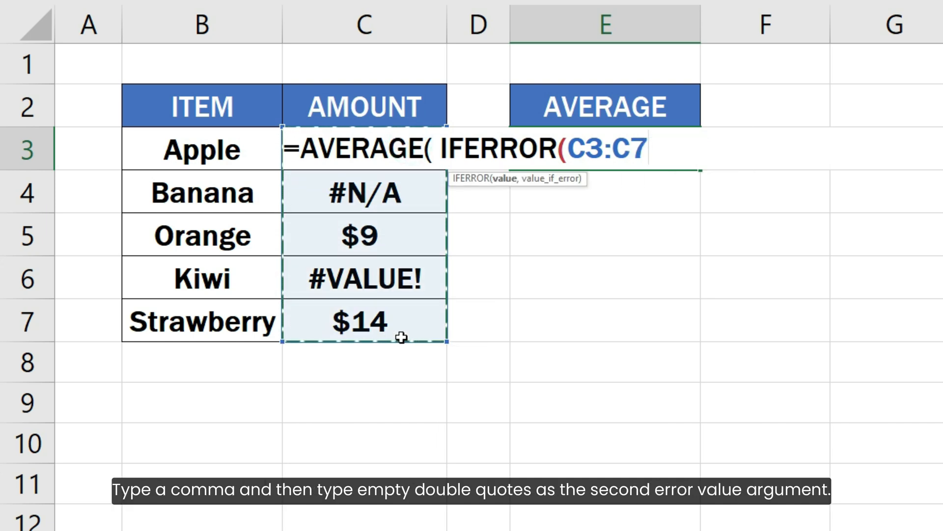
{"action": "type", "text": ","}
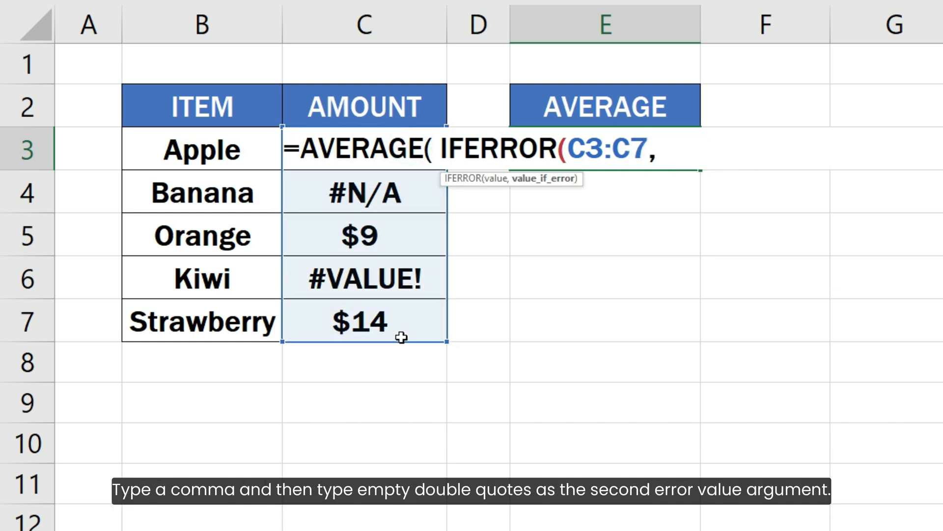
{"action": "type", "text": "\"\""}
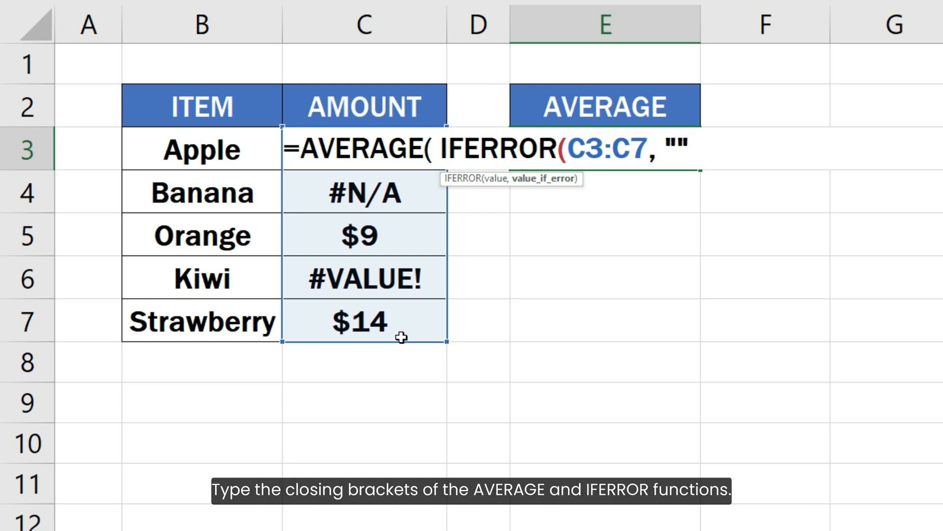
{"action": "type", "text": ") )"}
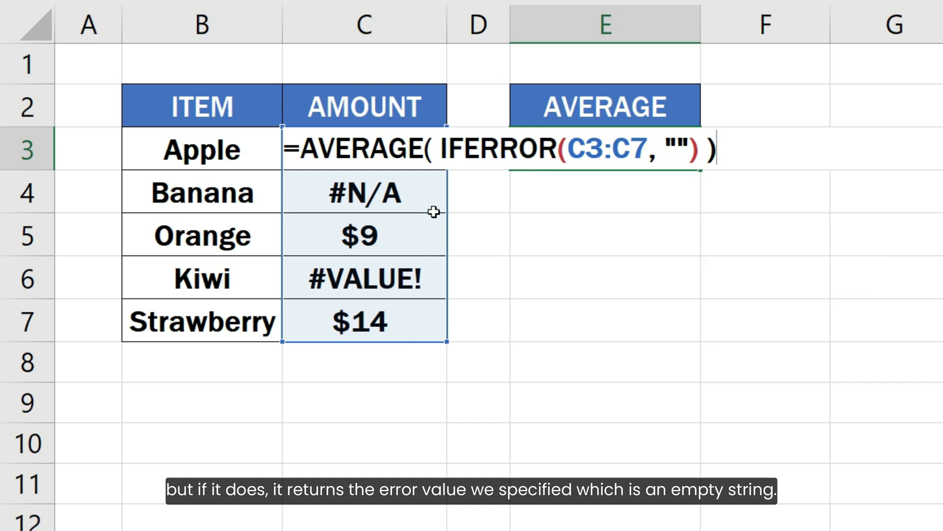
Step: Evaluate the IFERROR(C3:C7, "") part with F9 to preview {12;"";9;"";14}
{"action": "left_click_drag", "start_coordinate": [443, 148], "coordinate": [695, 149]}
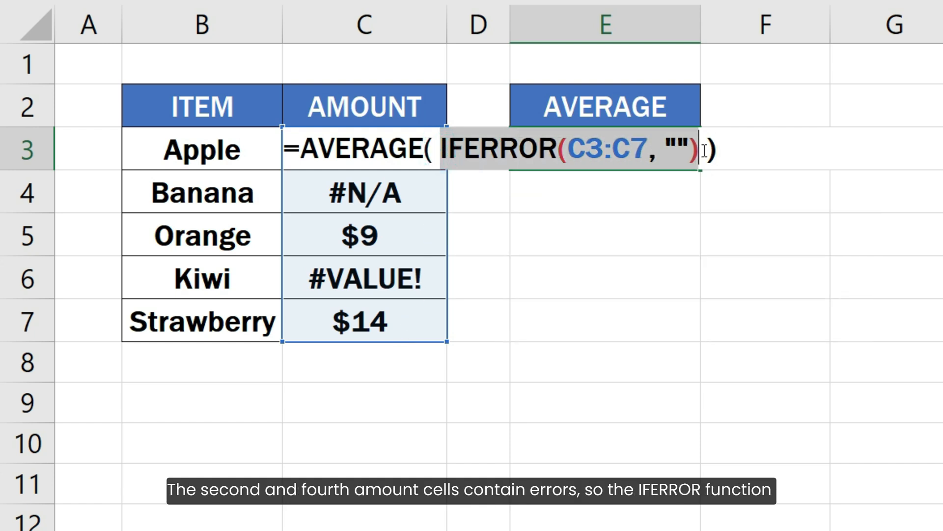
{"action": "key", "text": "F9"}
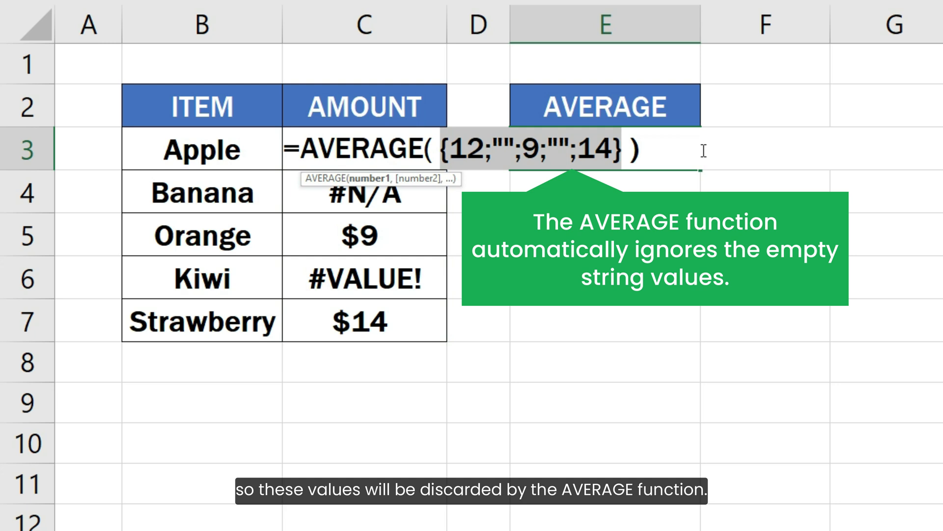
Step: Undo the evaluation and confirm as an array formula, so E3 returns $12
{"action": "key", "text": "ctrl+z"}
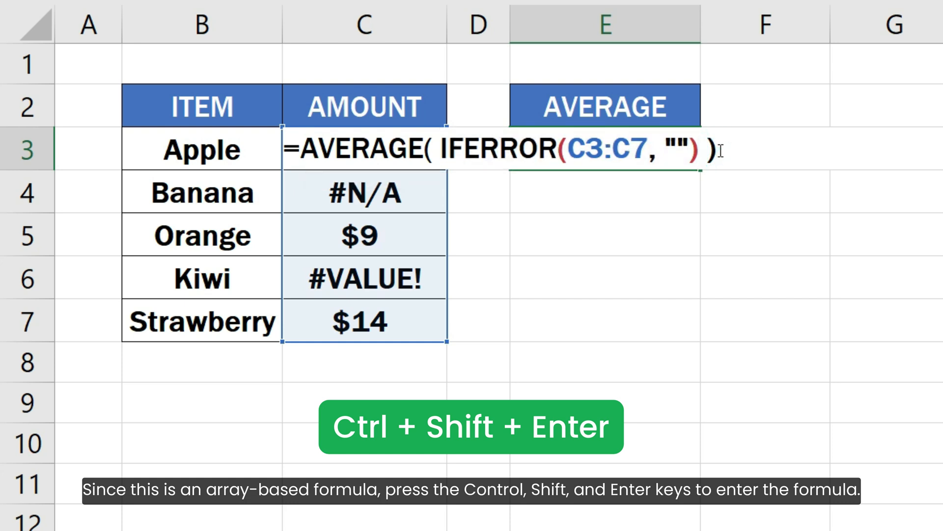
{"action": "key", "text": "ctrl+shift+enter"}
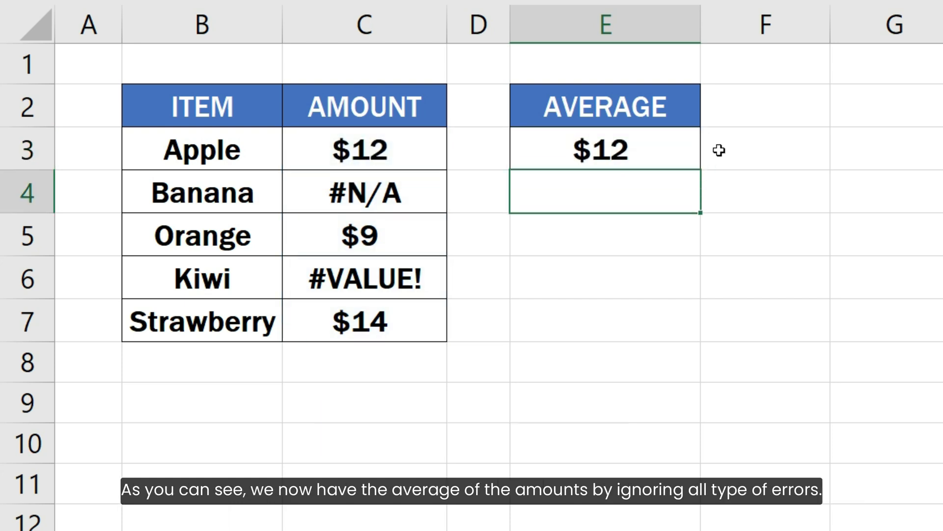